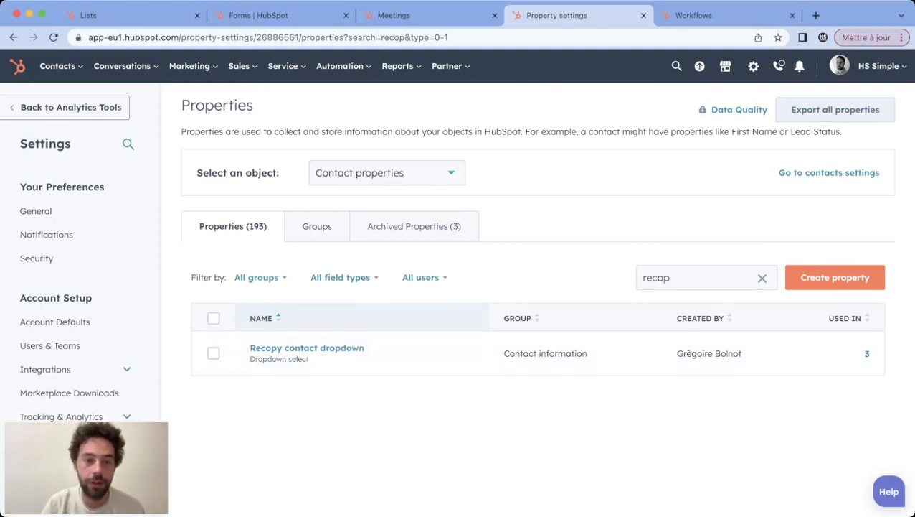
Switch the property list to Company properties so Recopy Company DropDown shows for the 'recop' search
left_click(386, 172)
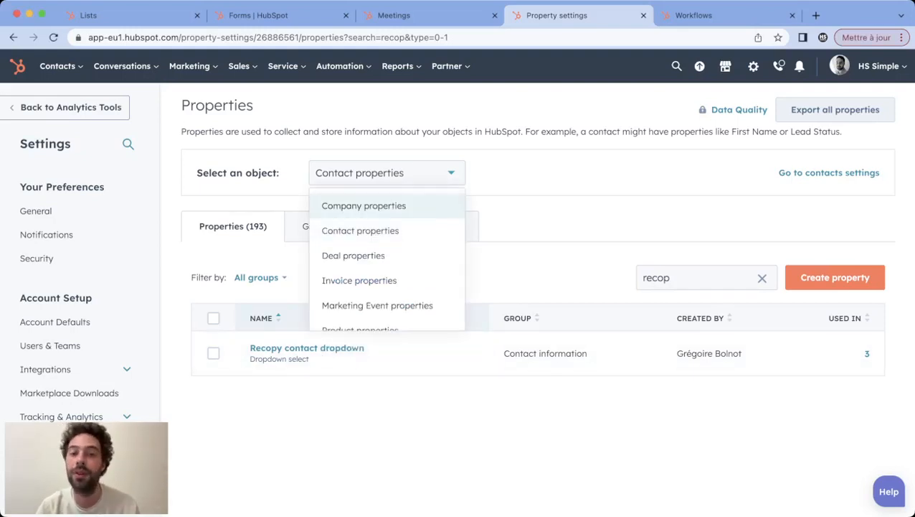
left_click(365, 205)
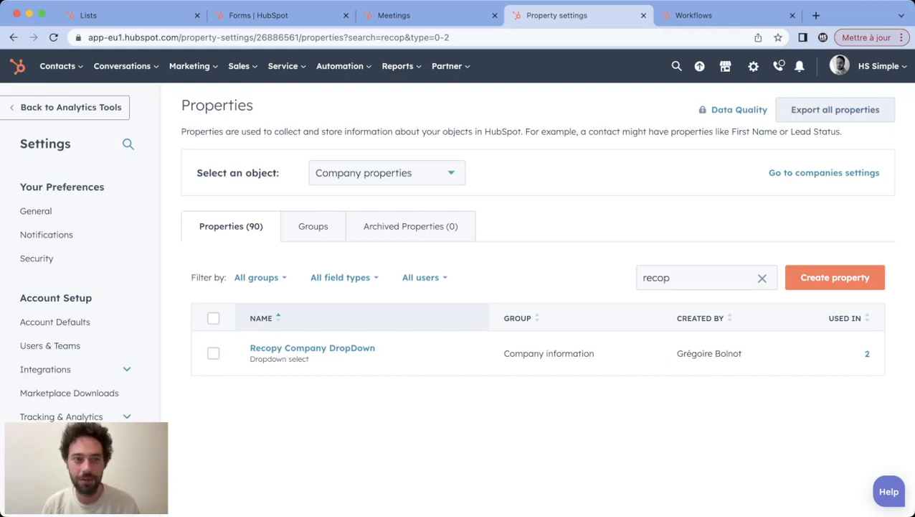
Add a Deal stage filter to the tuto copy property contact list, targeting Closed Won (Sales Pipeline)
left_click(132, 14)
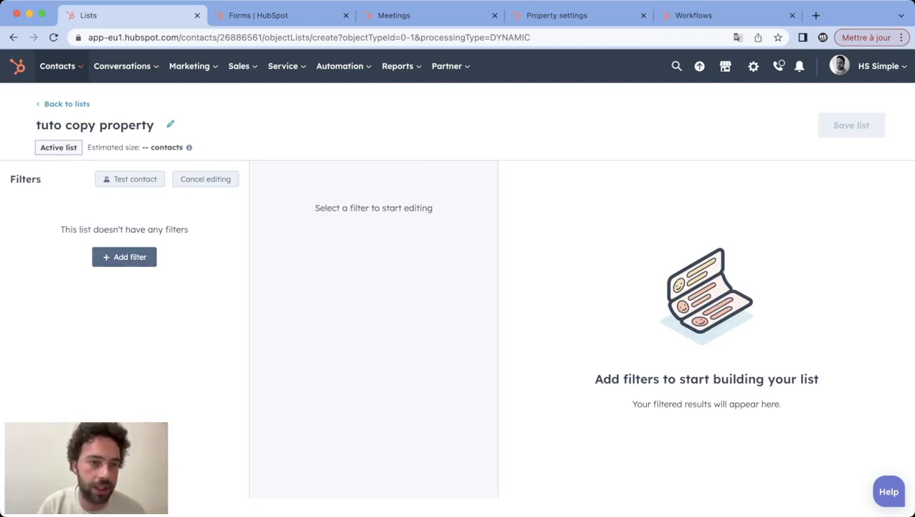
left_click(124, 255)
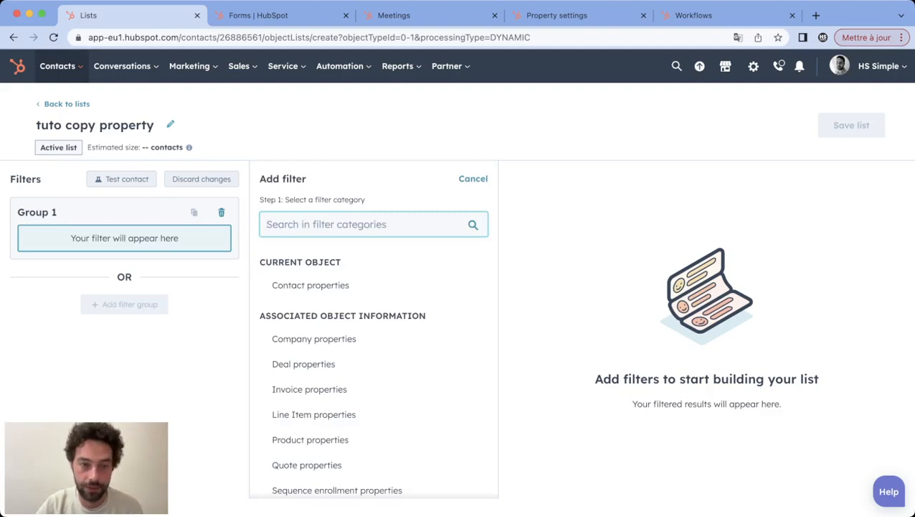
mouse_move(310, 284)
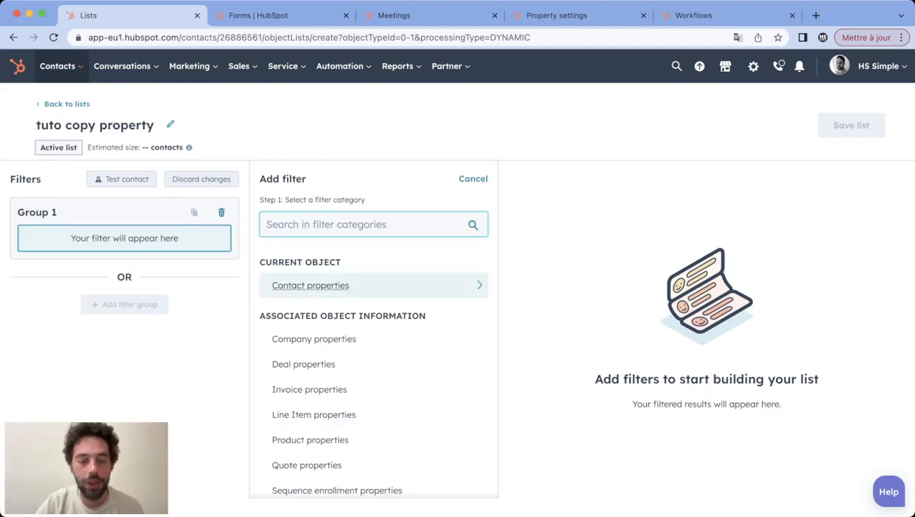
left_click(302, 364)
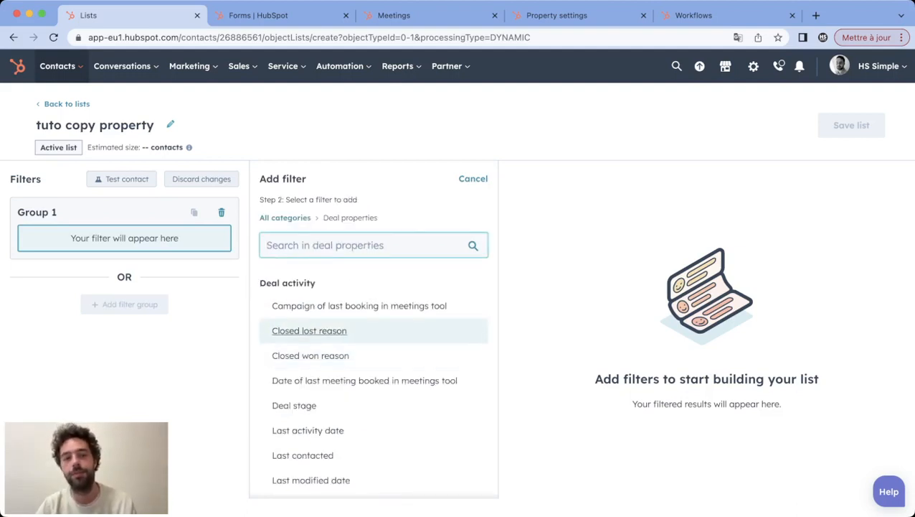
left_click(294, 405)
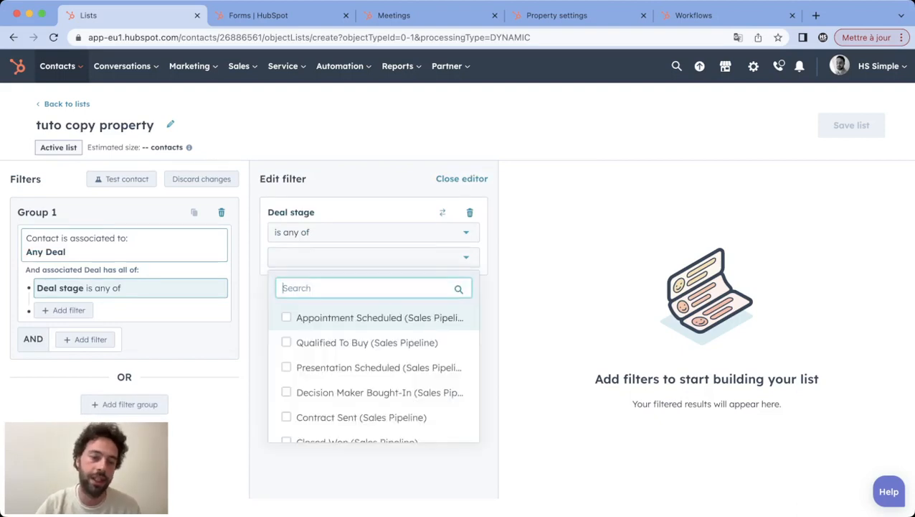
scroll("down", 3)
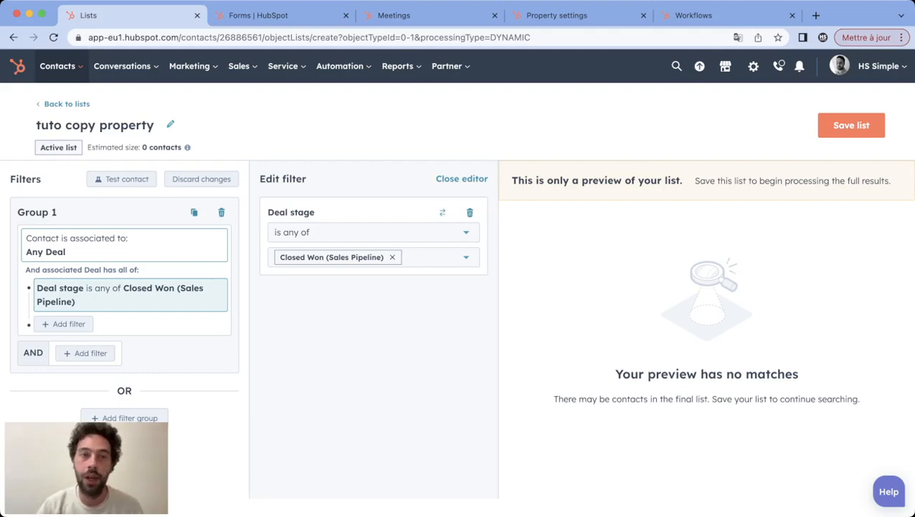
Create a new form of type Pop-up box and move to its form fields
left_click(257, 14)
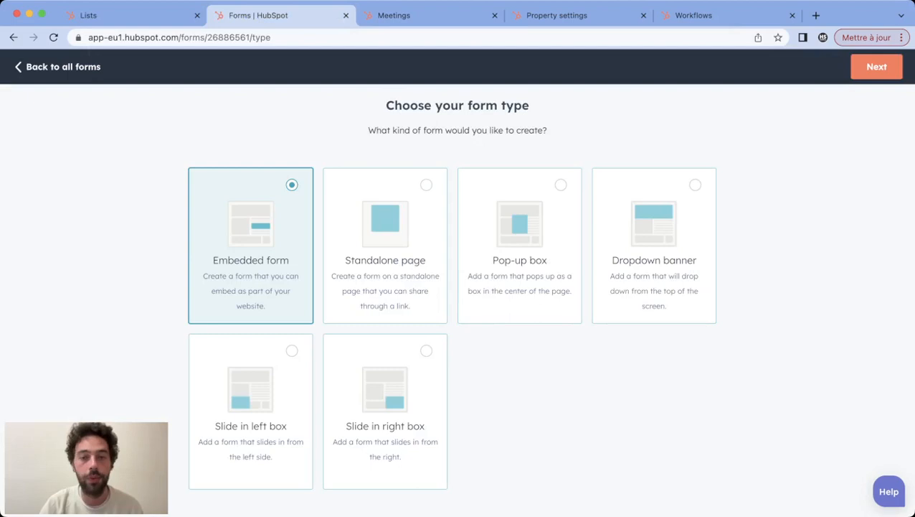
mouse_move(519, 245)
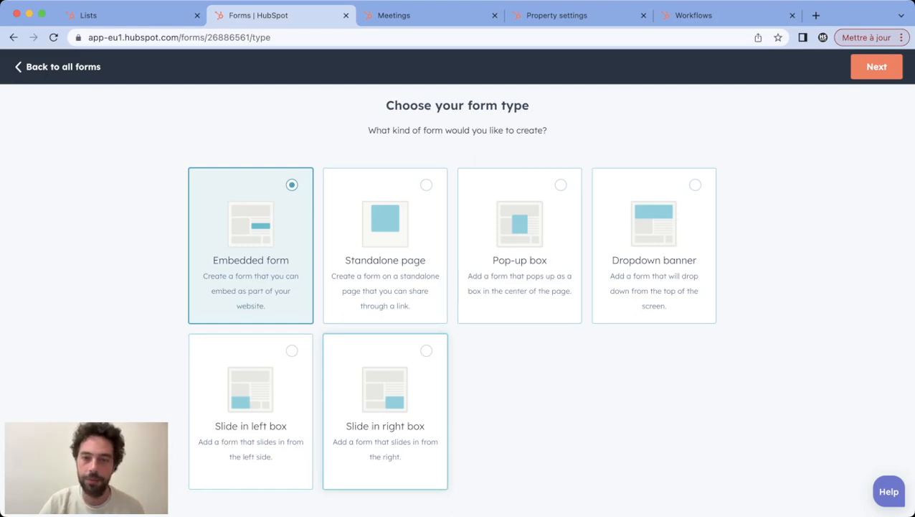
mouse_move(519, 245)
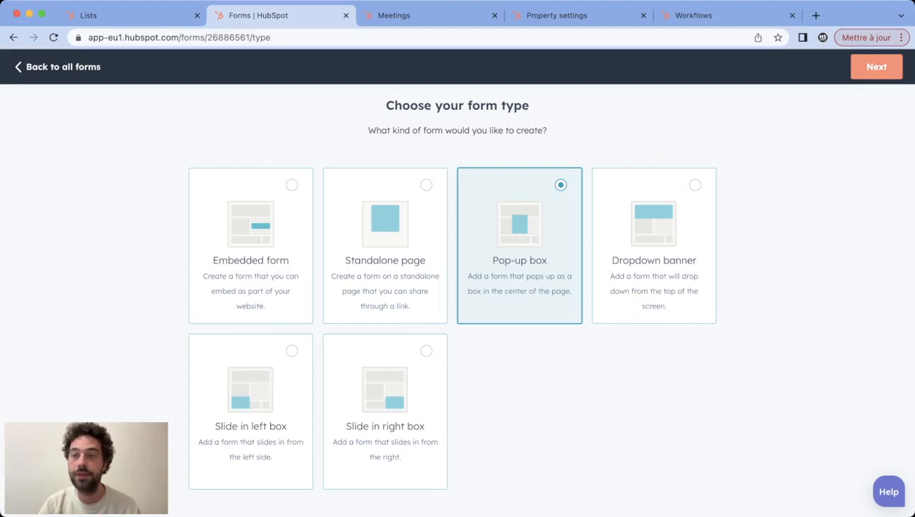
left_click(877, 66)
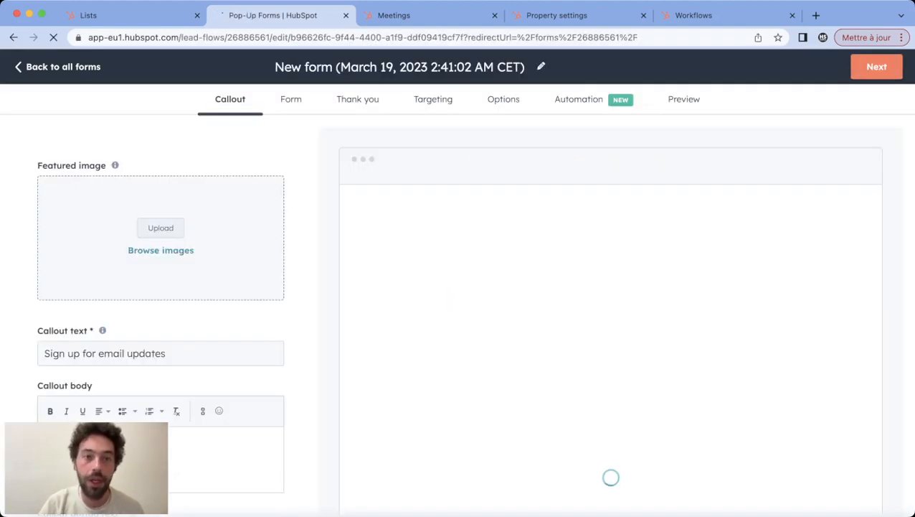
left_click(290, 99)
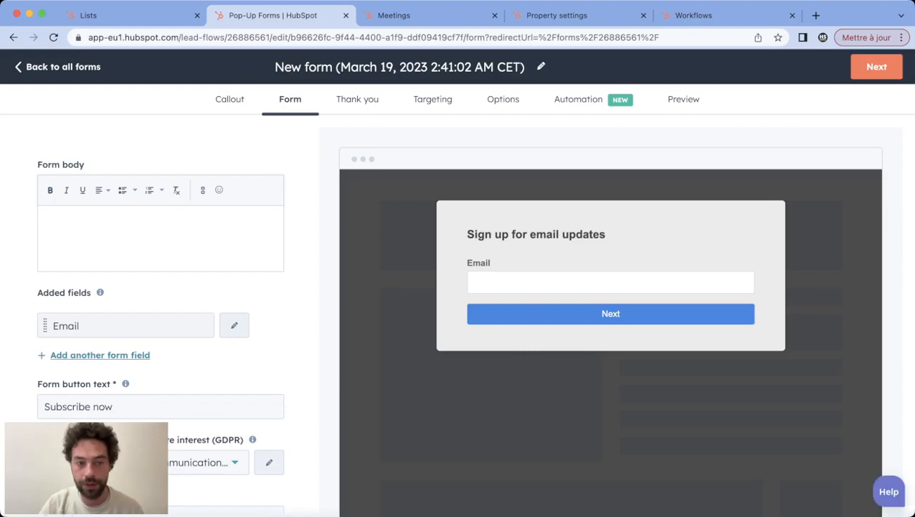
Browse the contact fields available to add as another field on the pop-up form
left_click(100, 354)
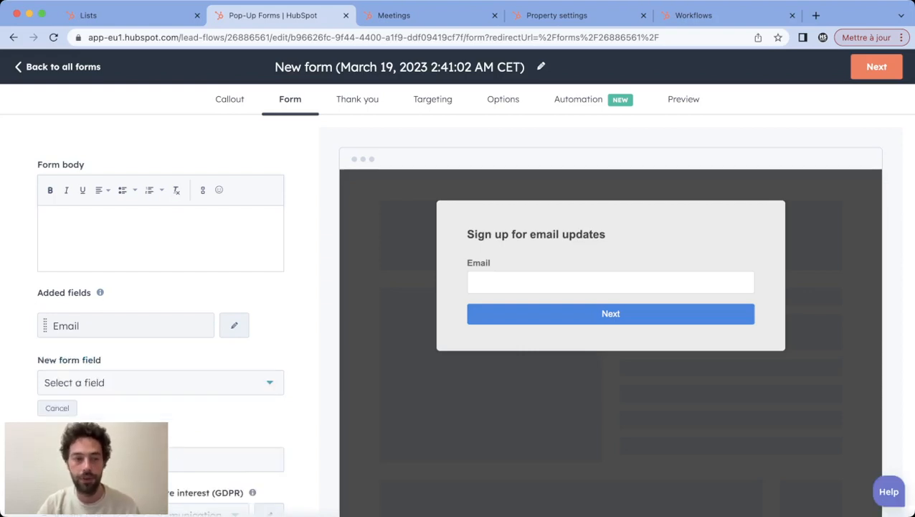
left_click(161, 382)
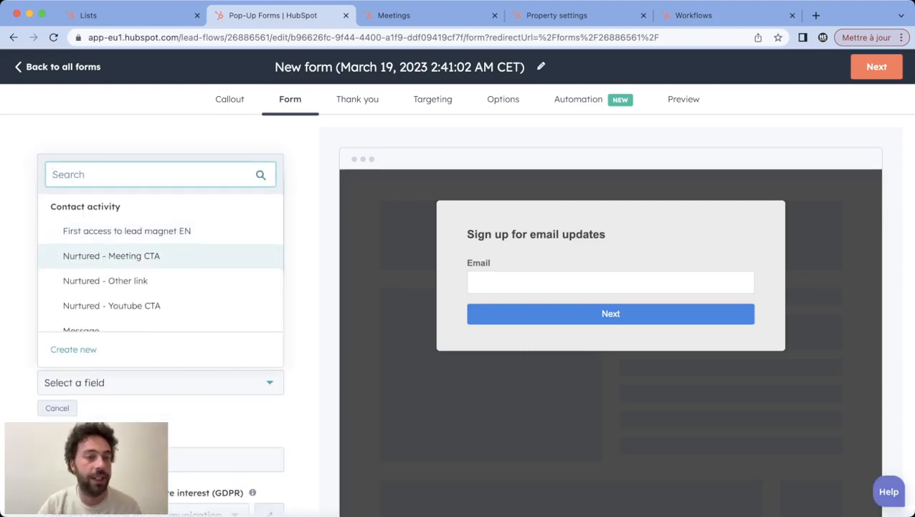
scroll("down", 3)
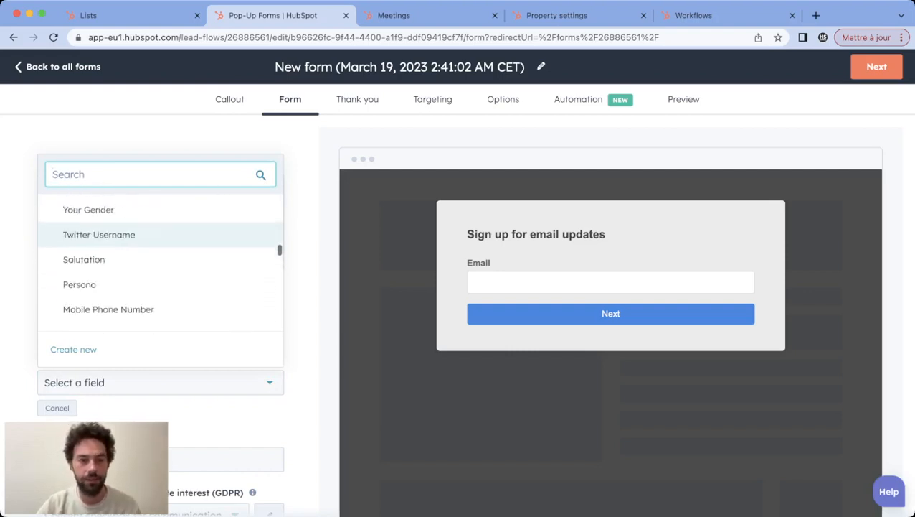
scroll("down", 3)
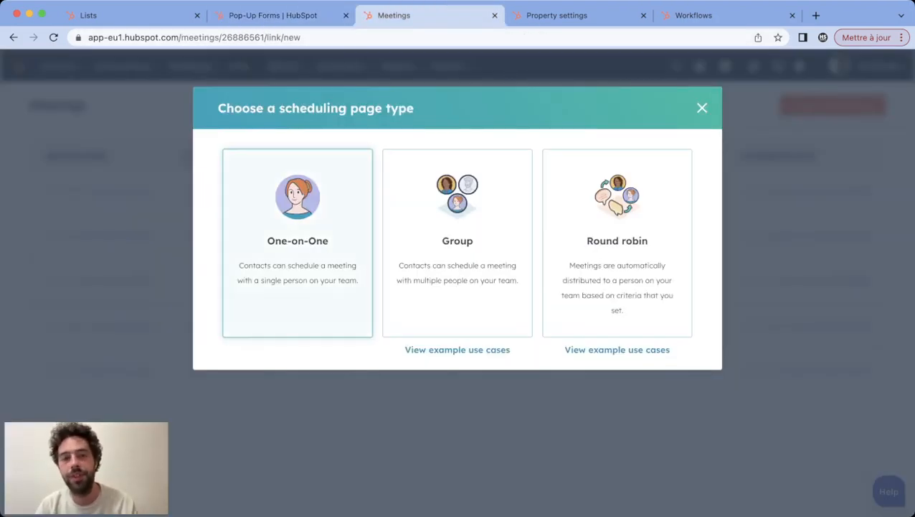
Create a One-on-One scheduling page named and titled 'test' and continue to scheduling
left_click(297, 242)
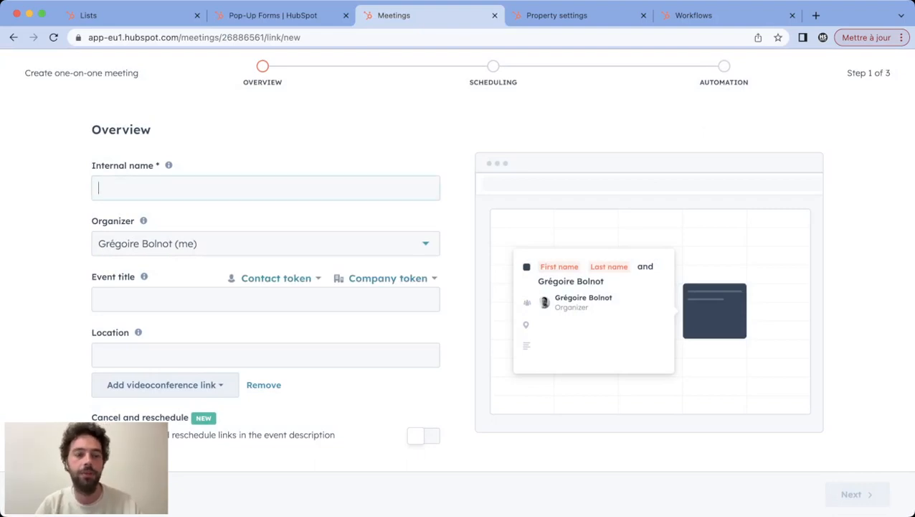
type("test")
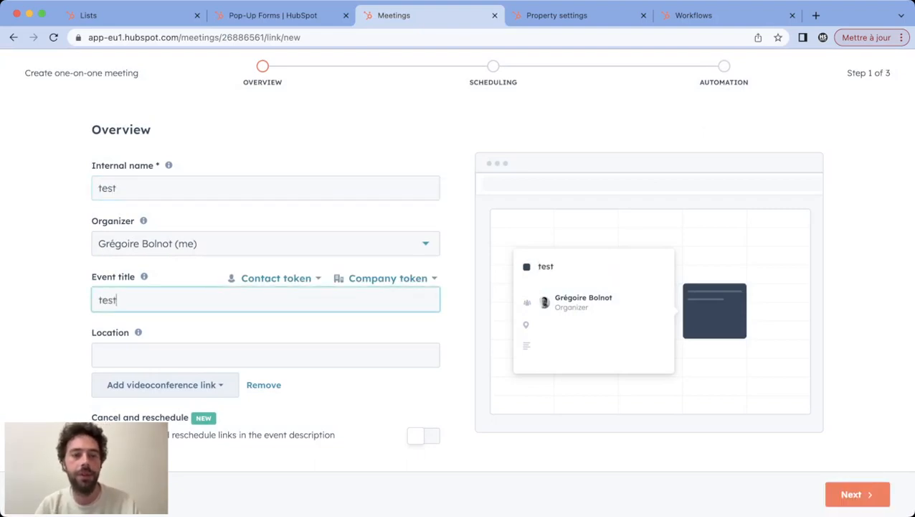
left_click(856, 494)
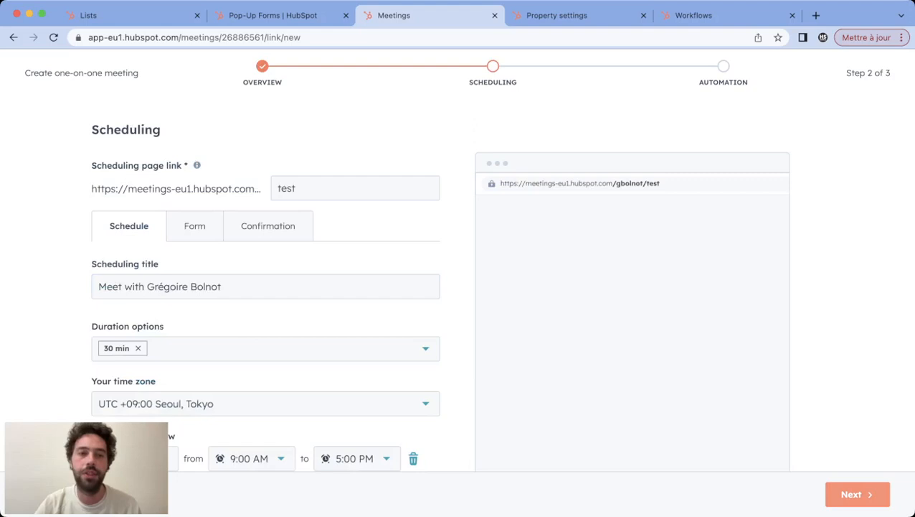
Browse the contact properties that can be added to the booking form
left_click(196, 225)
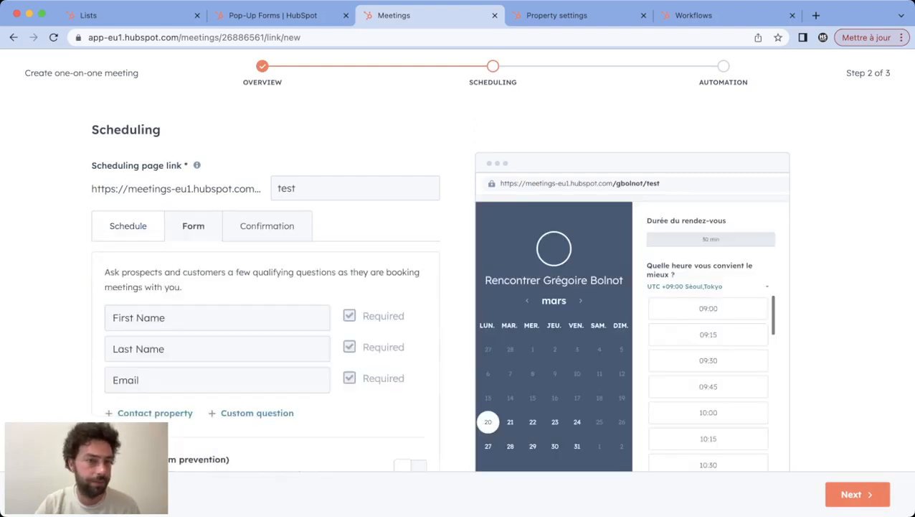
left_click(155, 414)
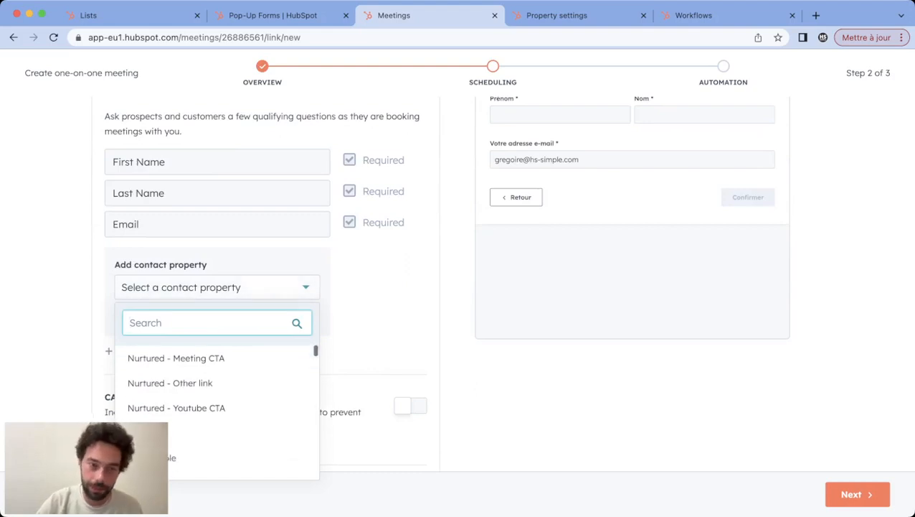
scroll("down", 3)
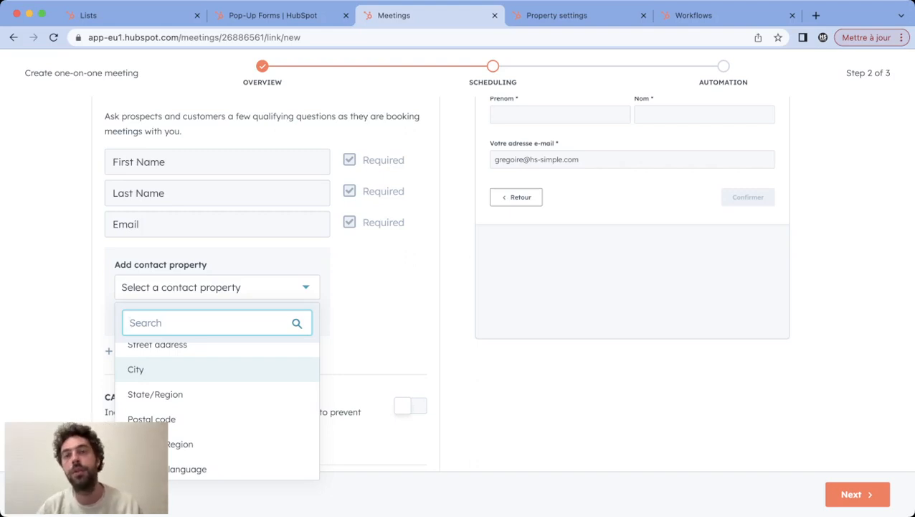
Compare the Recopy dropdown property on Contact and Company, confirming matching options A to D
left_click(556, 14)
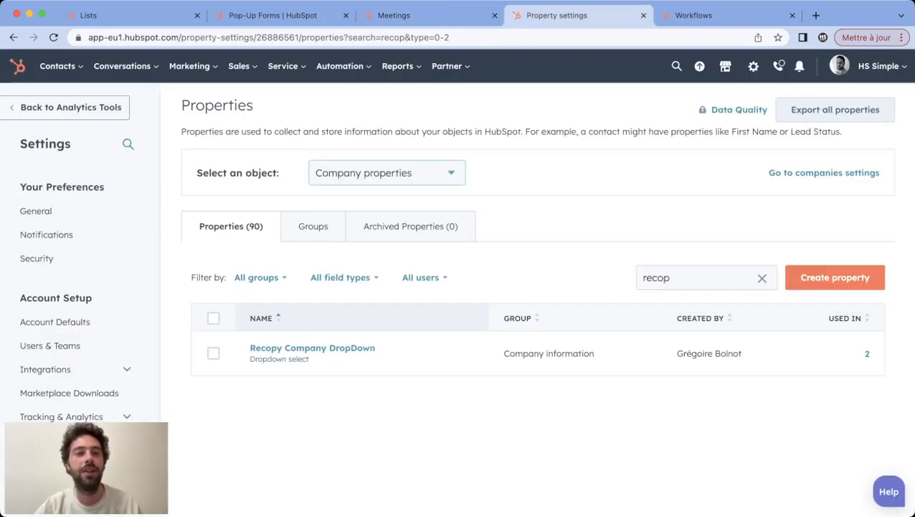
left_click(386, 172)
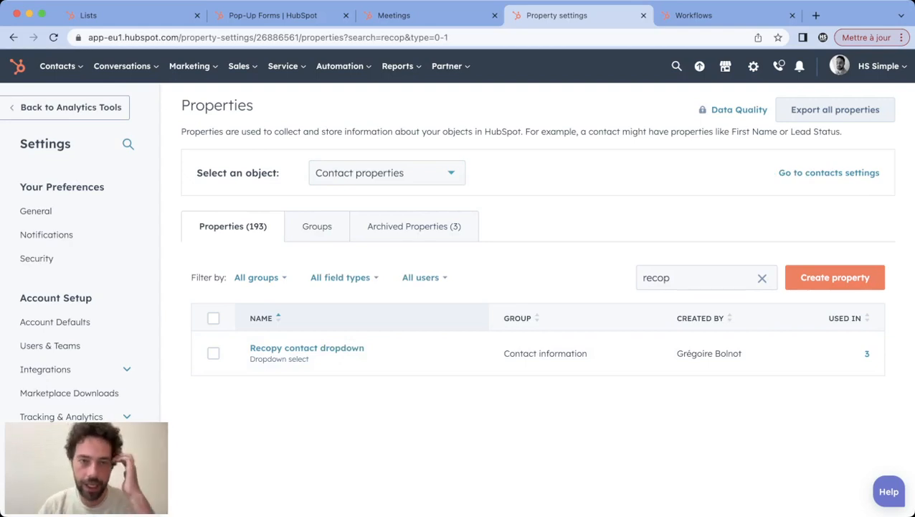
left_click(386, 172)
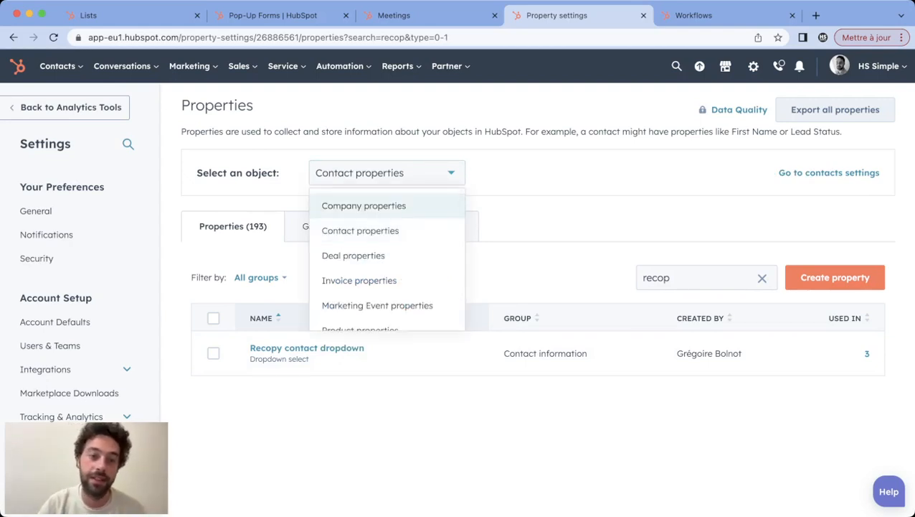
left_click(364, 205)
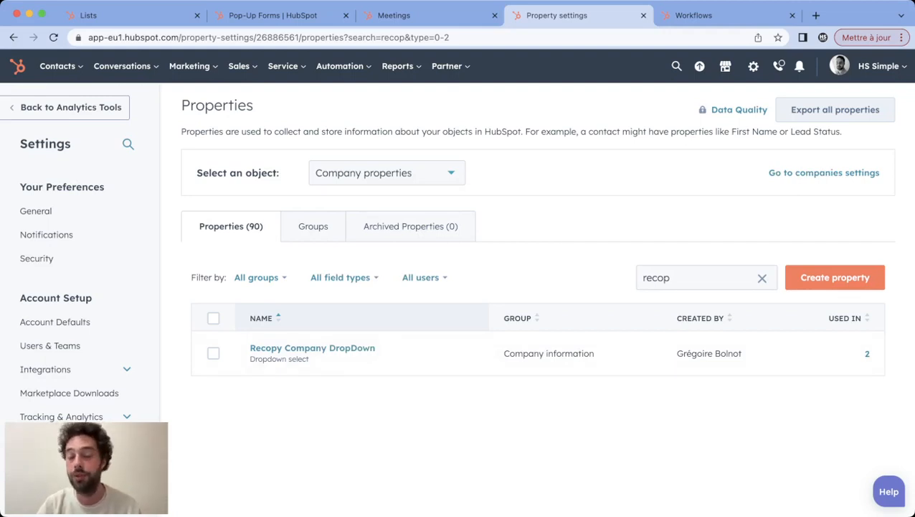
left_click(386, 172)
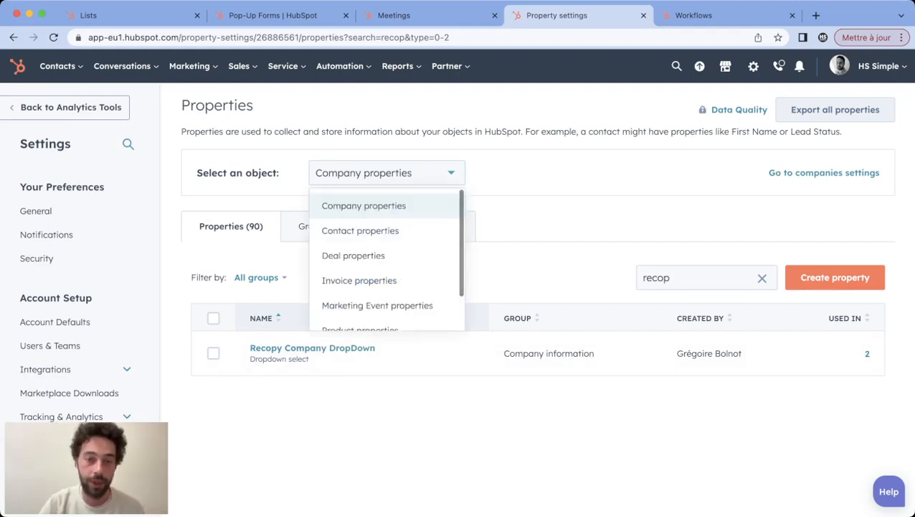
left_click(312, 348)
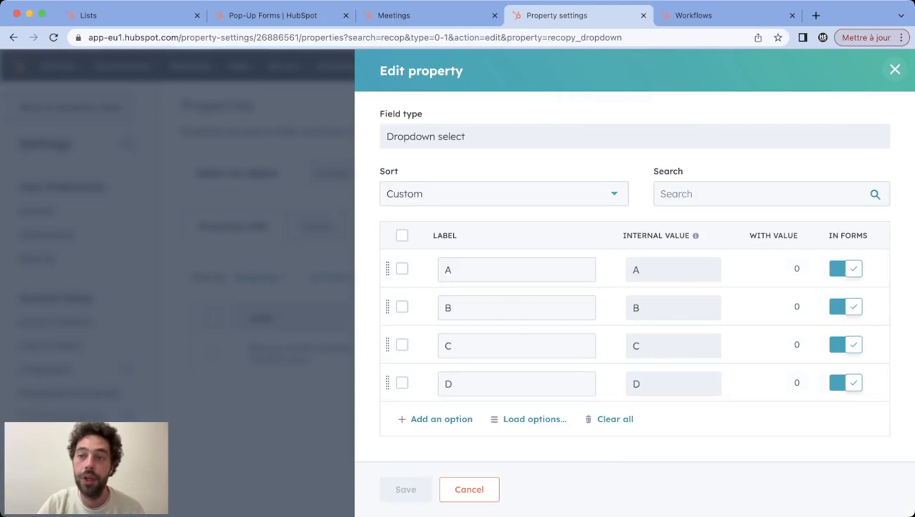
left_click(470, 488)
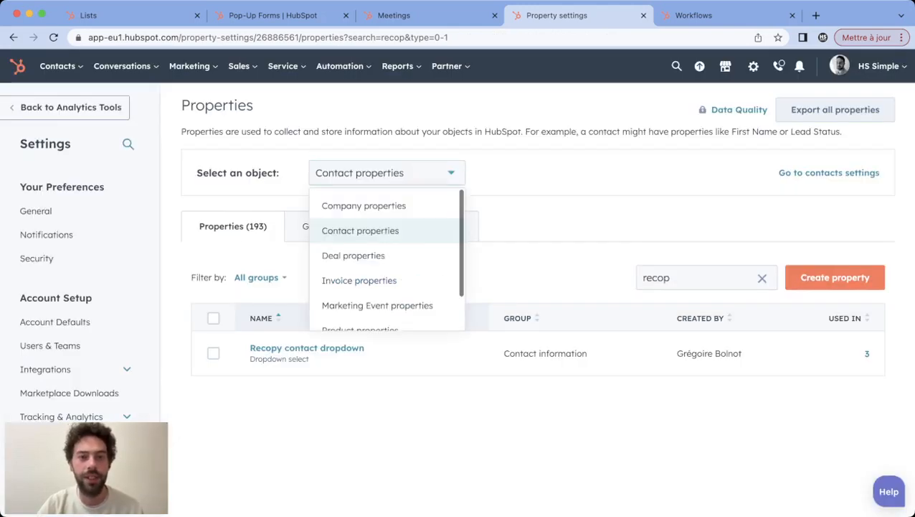
left_click(364, 205)
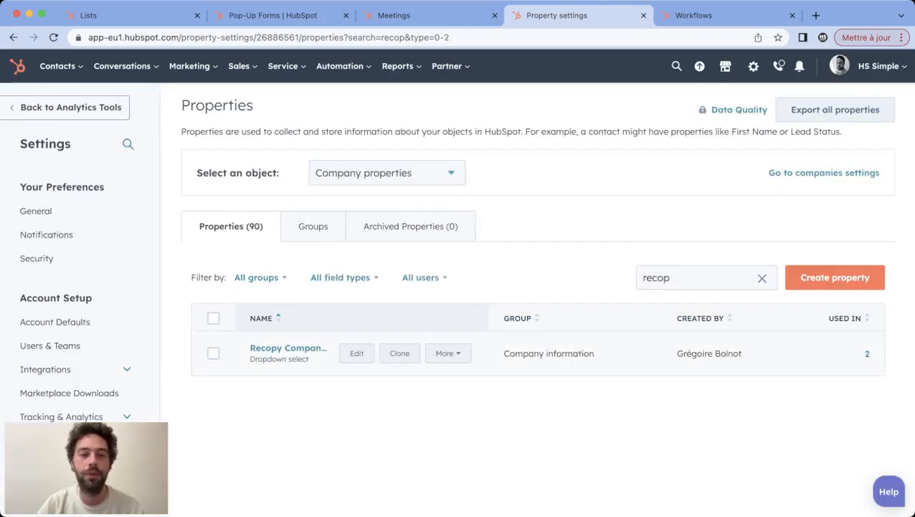
Go to the Workflows list and start creating a new workflow
left_click(355, 353)
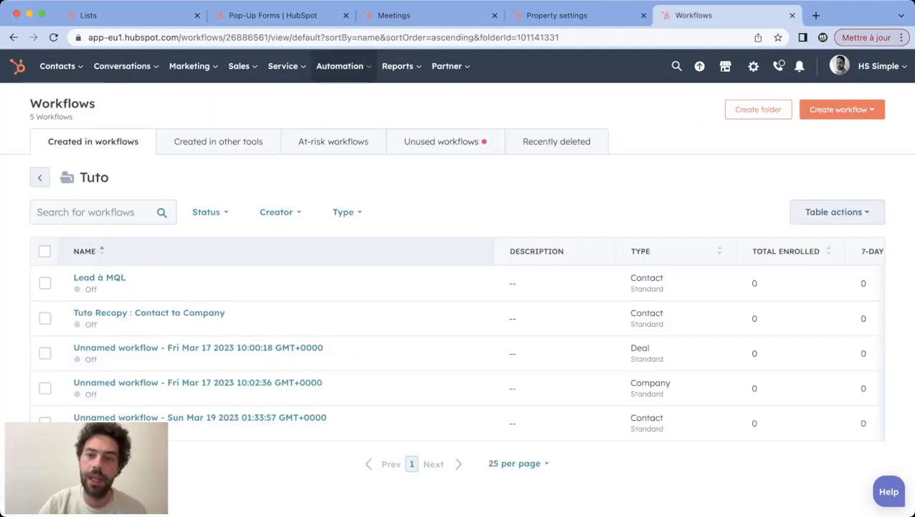
left_click(843, 109)
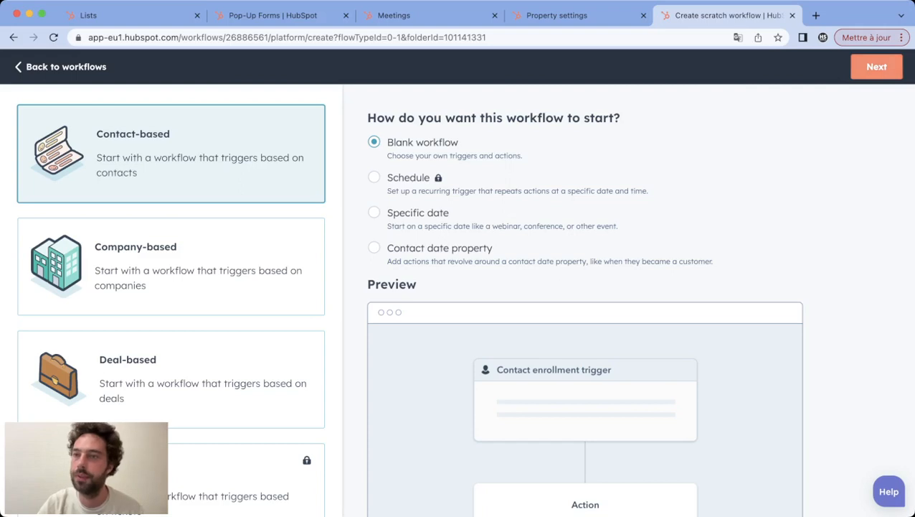
Create the blank contact-based workflow with its empty enrollment trigger
left_click(877, 66)
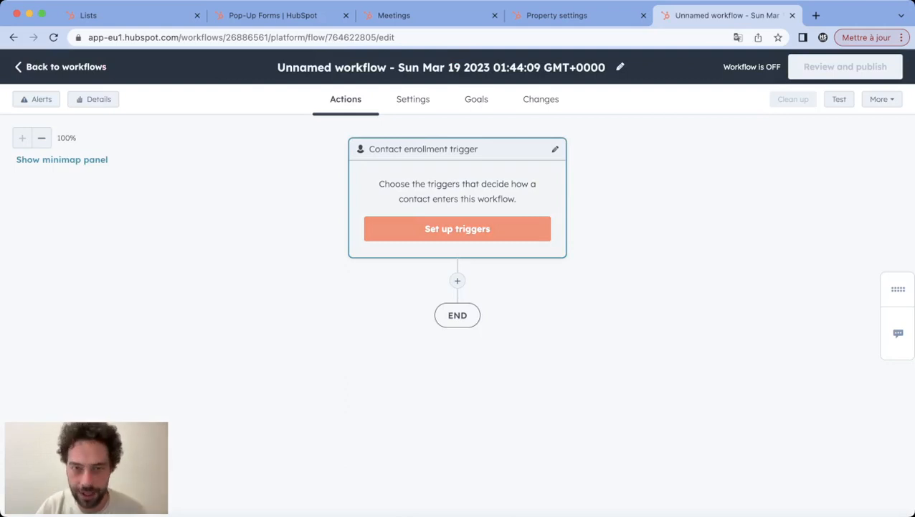
Set the enrollment trigger to 'Recopy contact dropdown is known' and save it
left_click(457, 228)
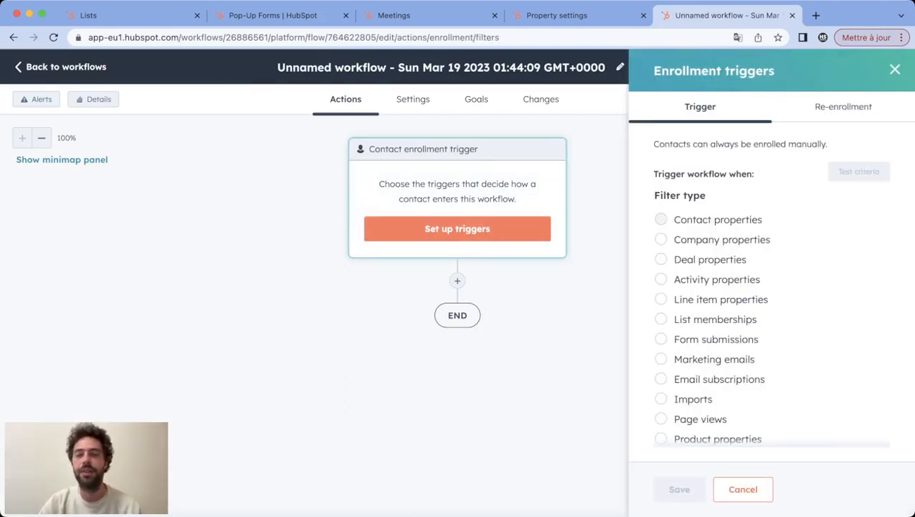
left_click(717, 218)
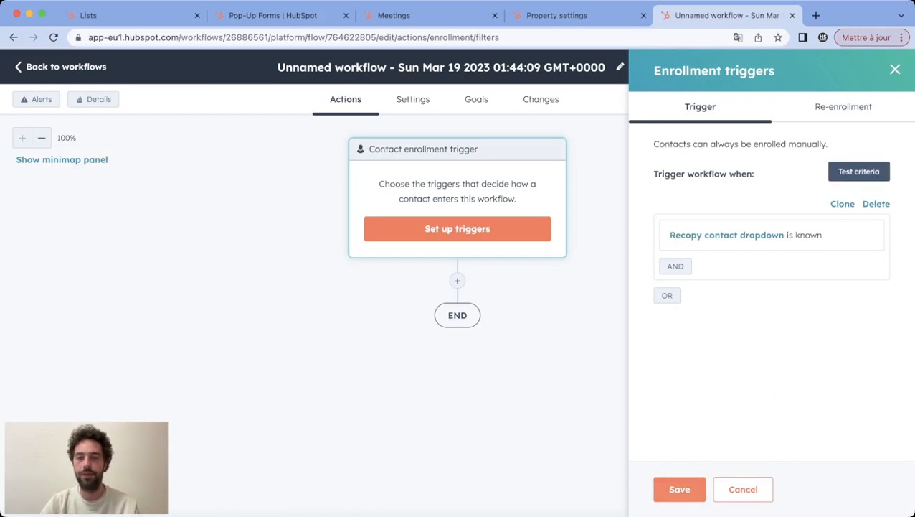
left_click(678, 488)
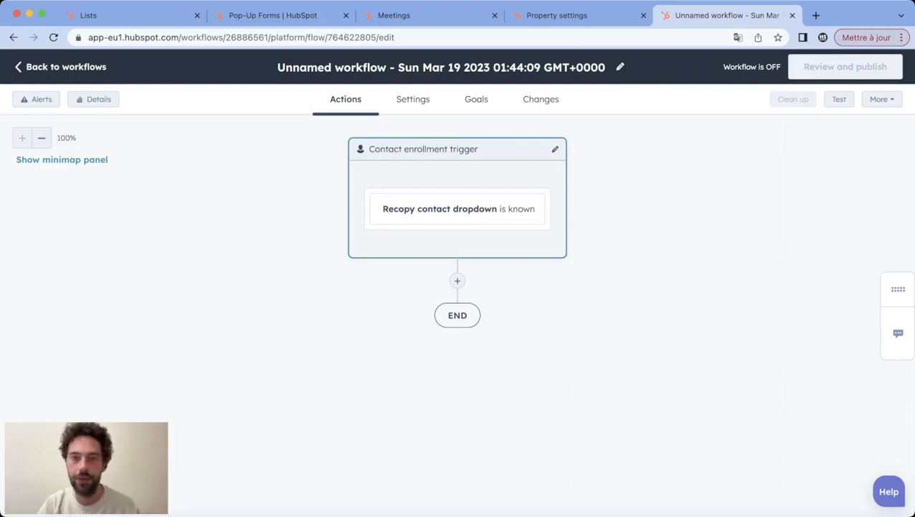
Allow re-enrollment whenever Recopy contact dropdown becomes known again, and save
left_click(554, 148)
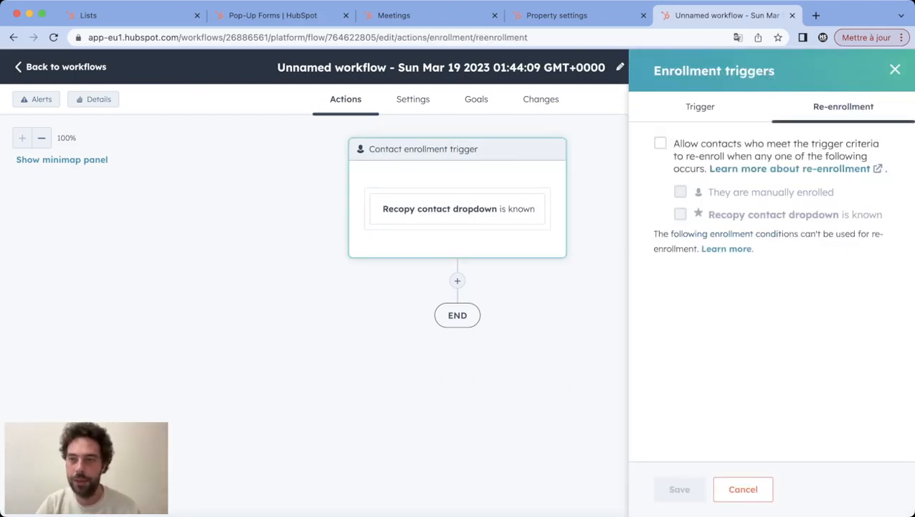
left_click(660, 143)
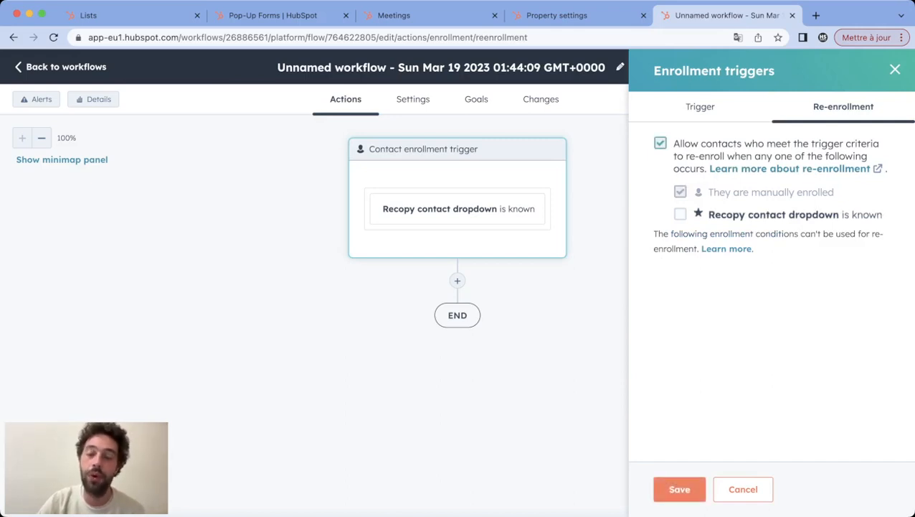
left_click(680, 214)
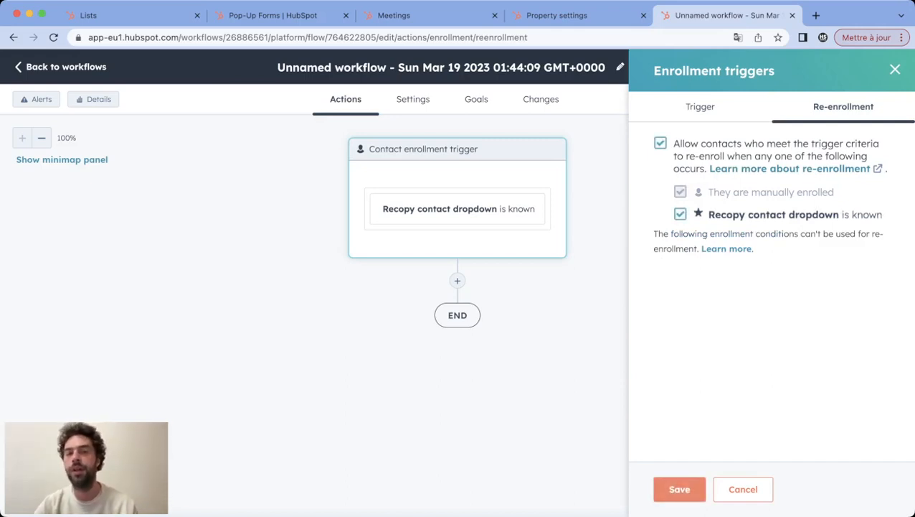
left_click(679, 488)
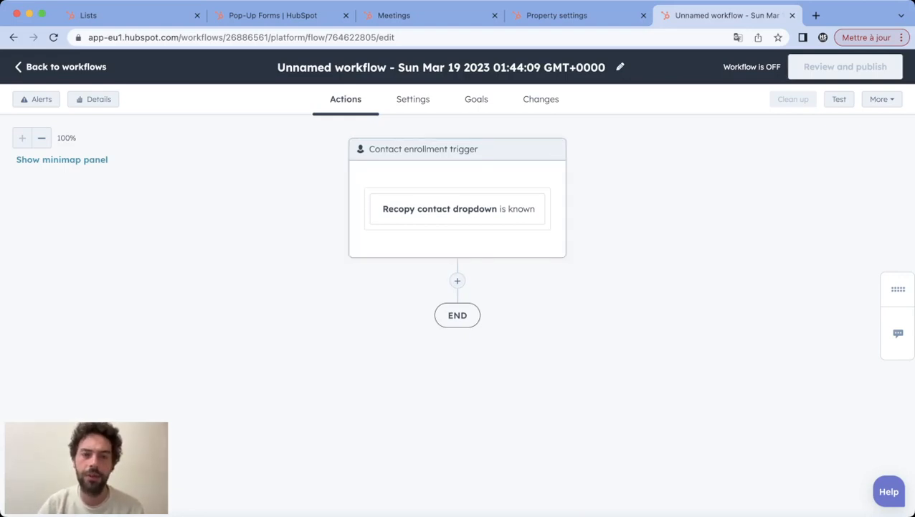
Add a Copy property value action targeting Company, applied to all associated companies
left_click(456, 280)
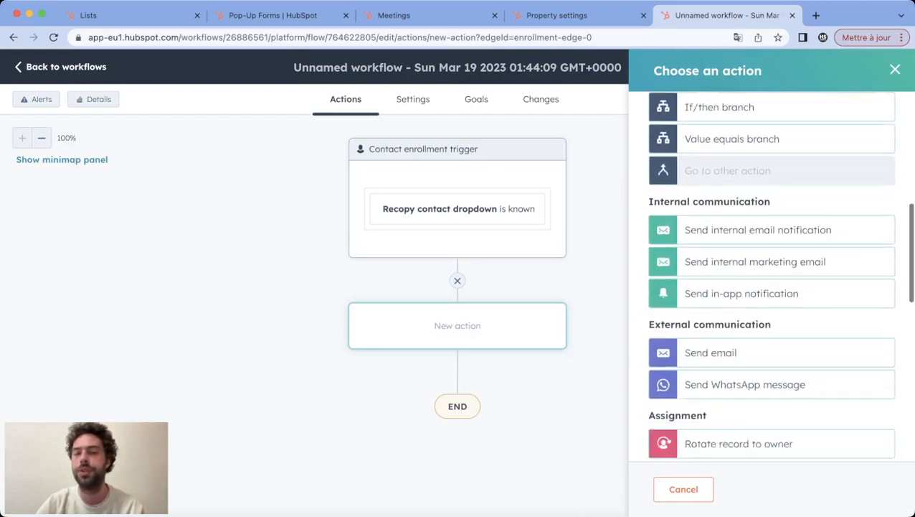
scroll("down", 3)
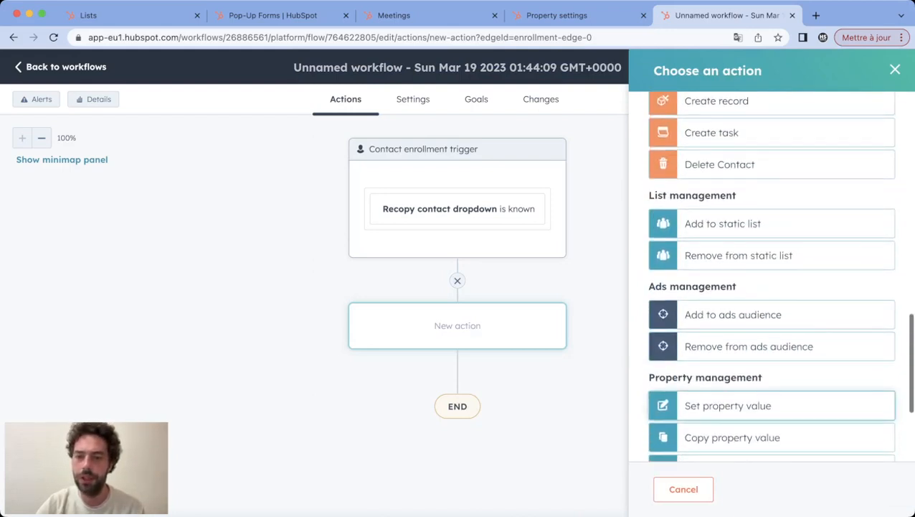
left_click(731, 436)
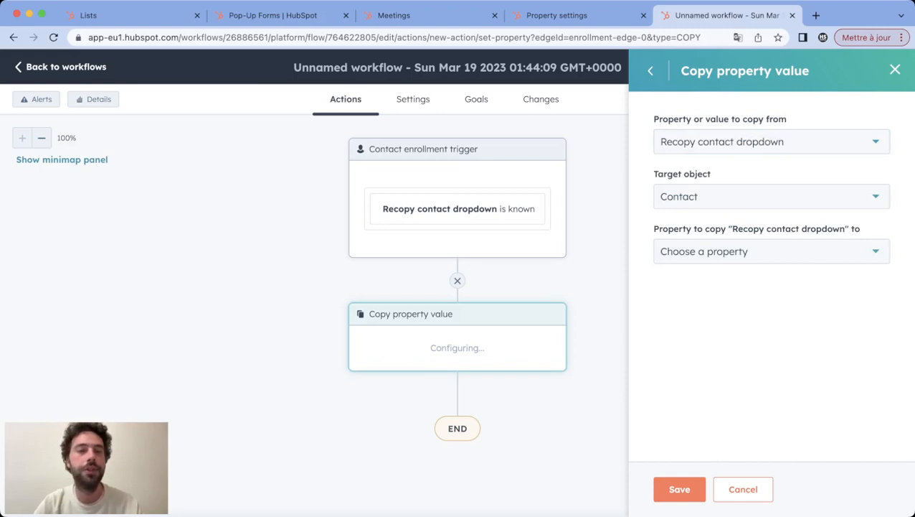
left_click(772, 195)
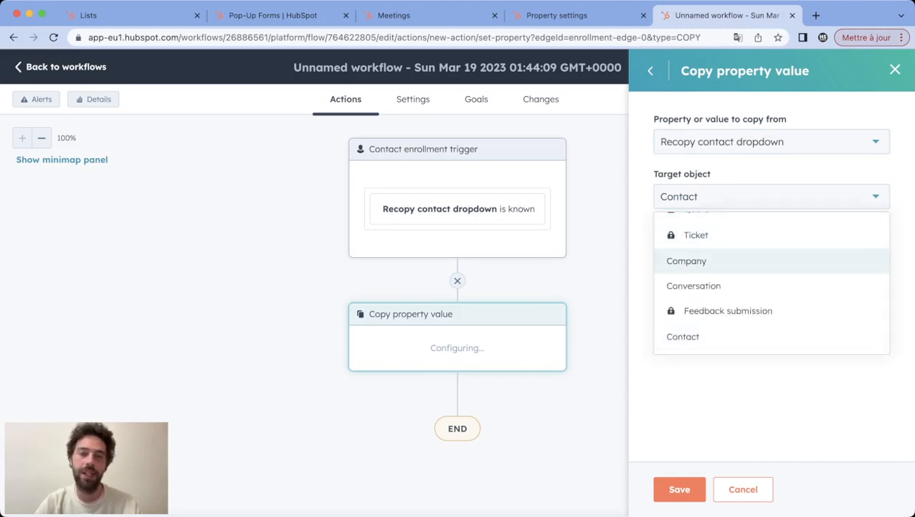
left_click(685, 262)
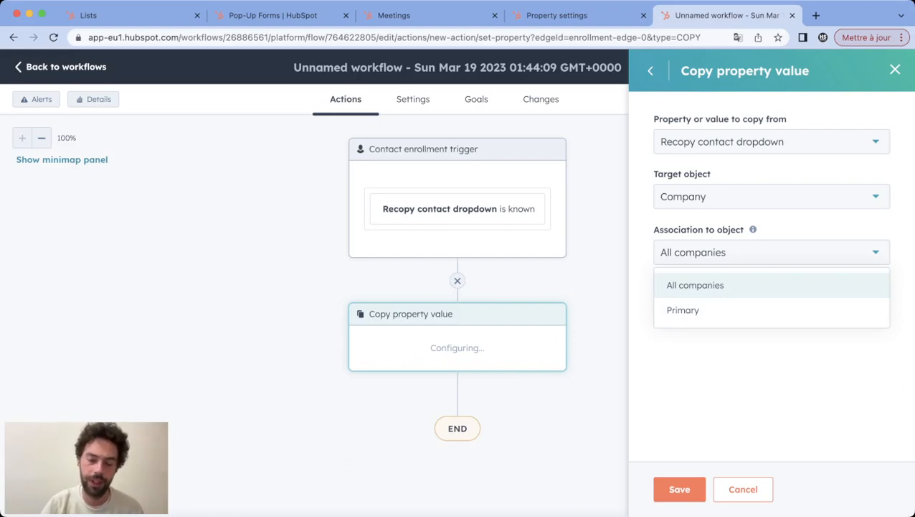
left_click(696, 284)
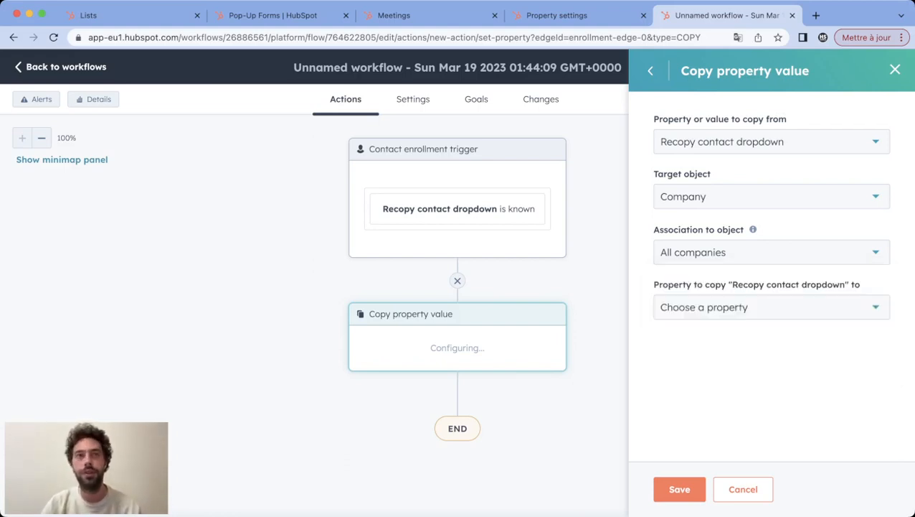
Pick Recopy Company DropDown as the target company property via the 'recop' search
left_click(769, 307)
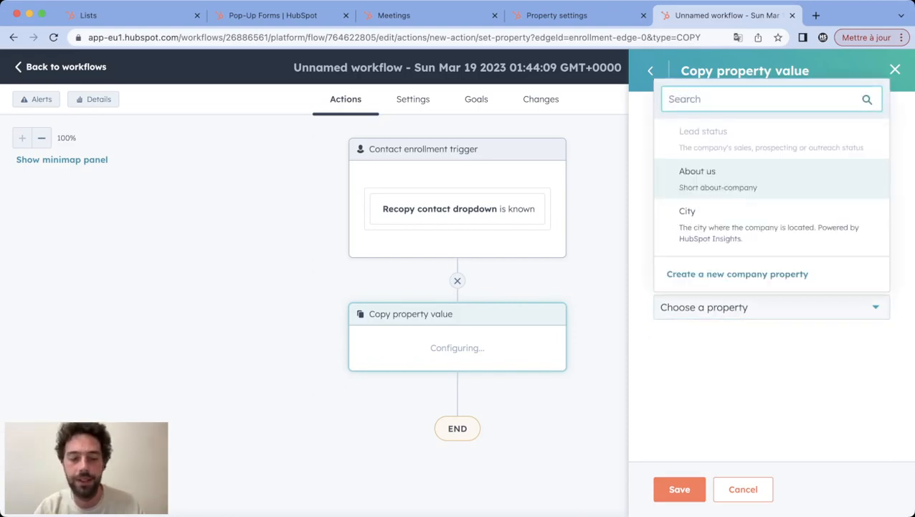
type("recop")
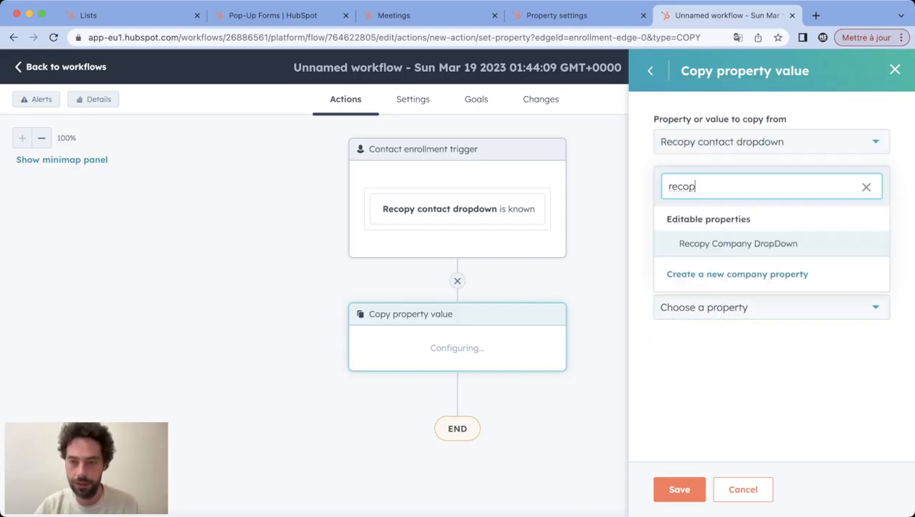
left_click(737, 242)
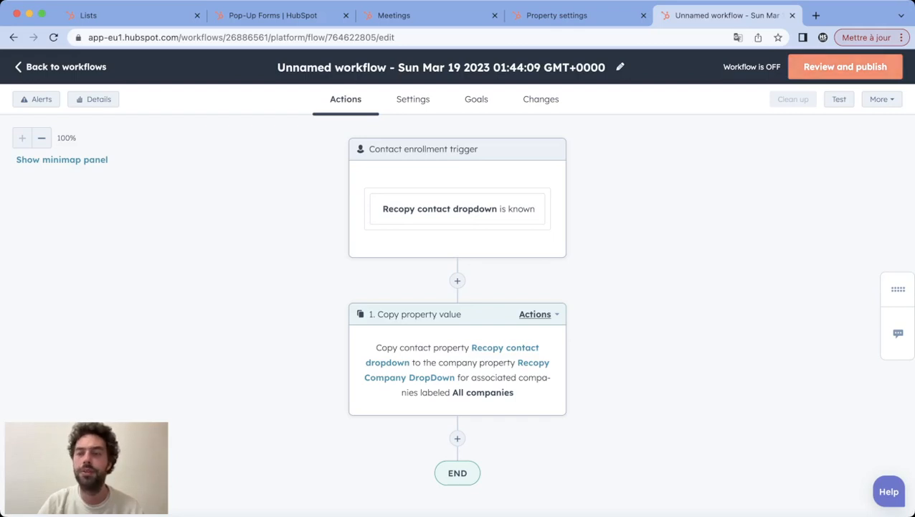
Start Review and publish, choosing 'Yes, enroll existing contacts who meet the trigger criteria as of now'
left_click(845, 66)
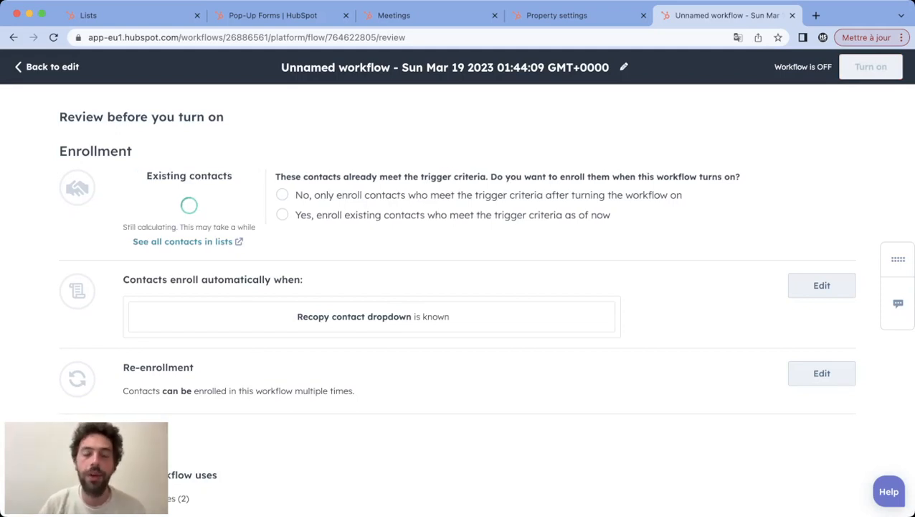
left_click(283, 195)
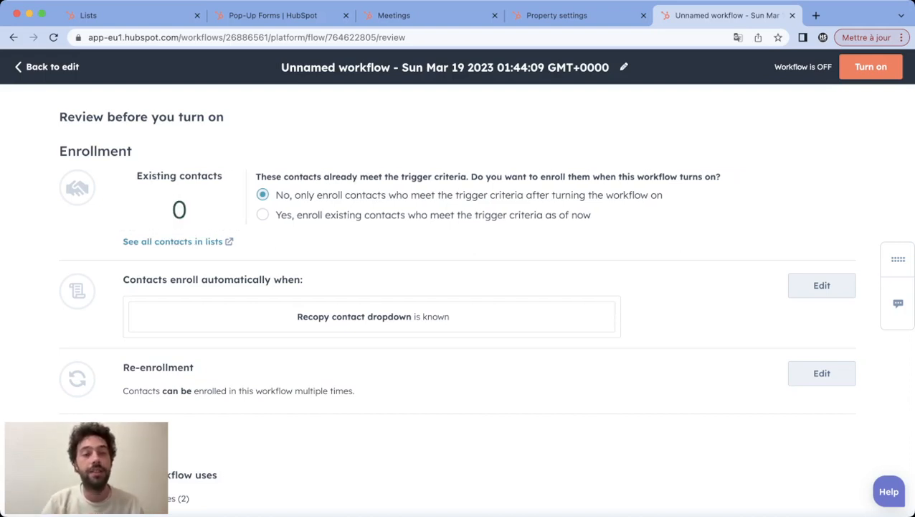
left_click(263, 216)
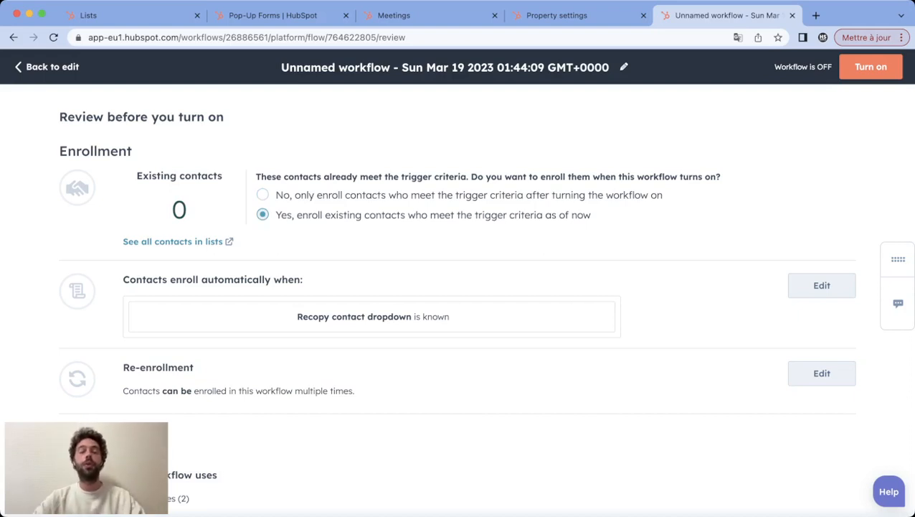